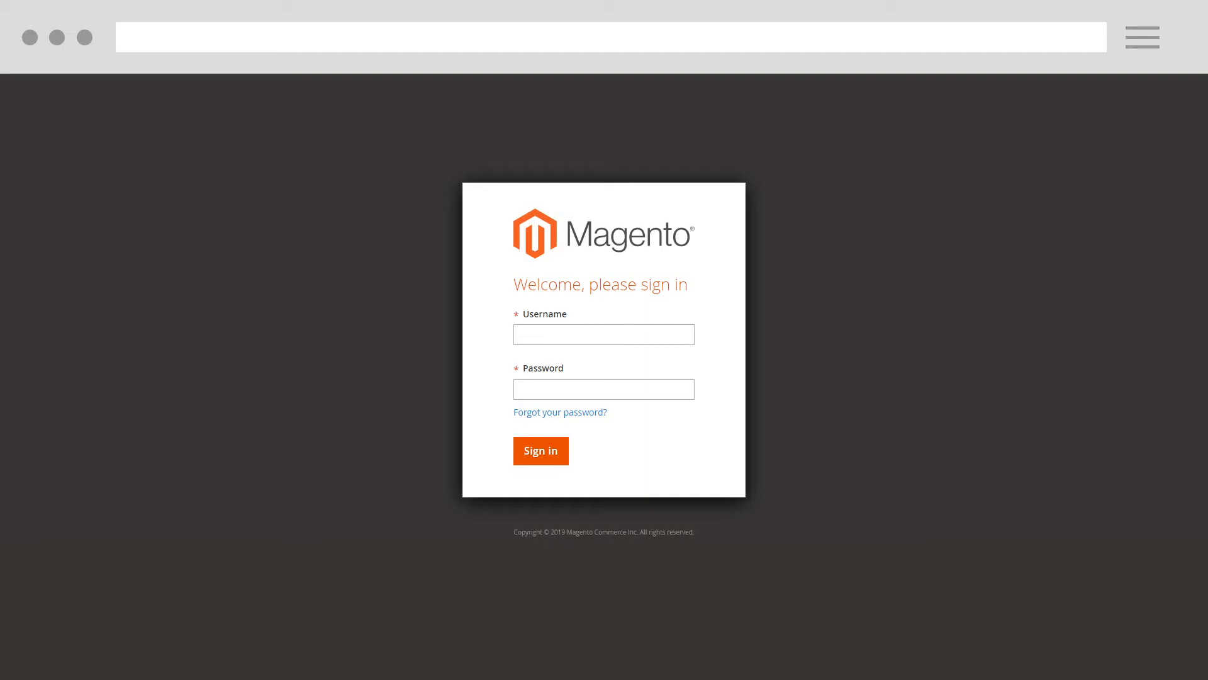
Step: Sign in to Magento Admin as myusername to reach the Dashboard
{"action": "type", "text": "myusername"}
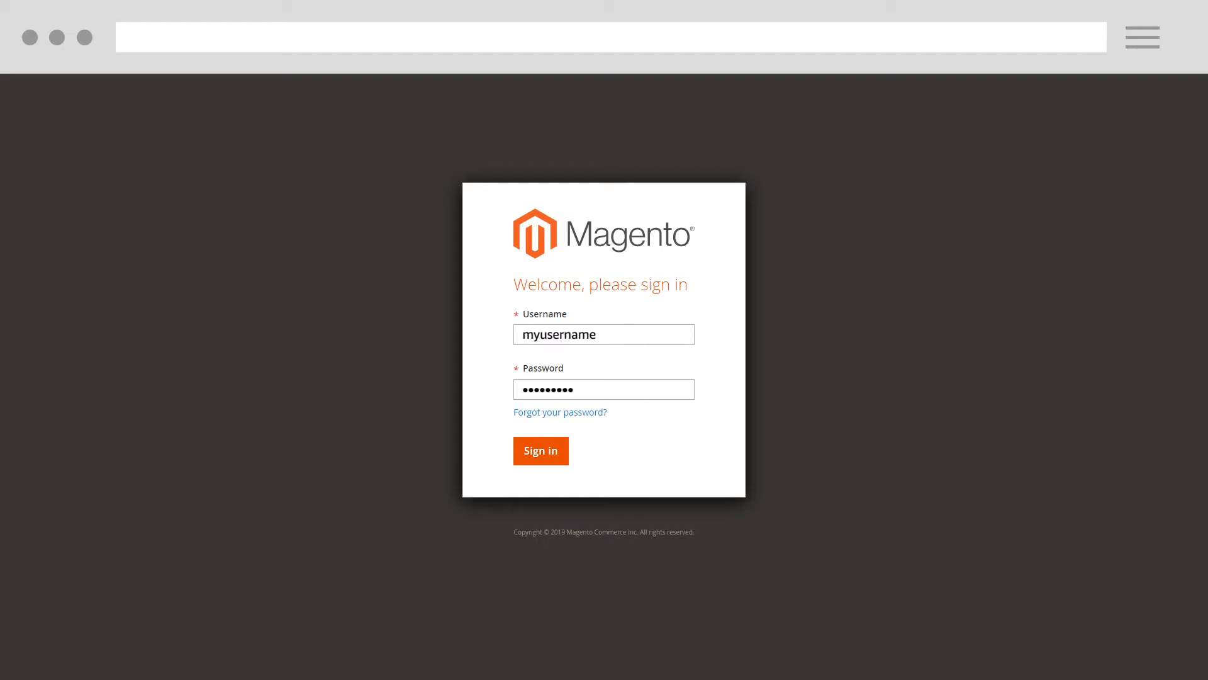
{"action": "left_click", "coordinate": [540, 450]}
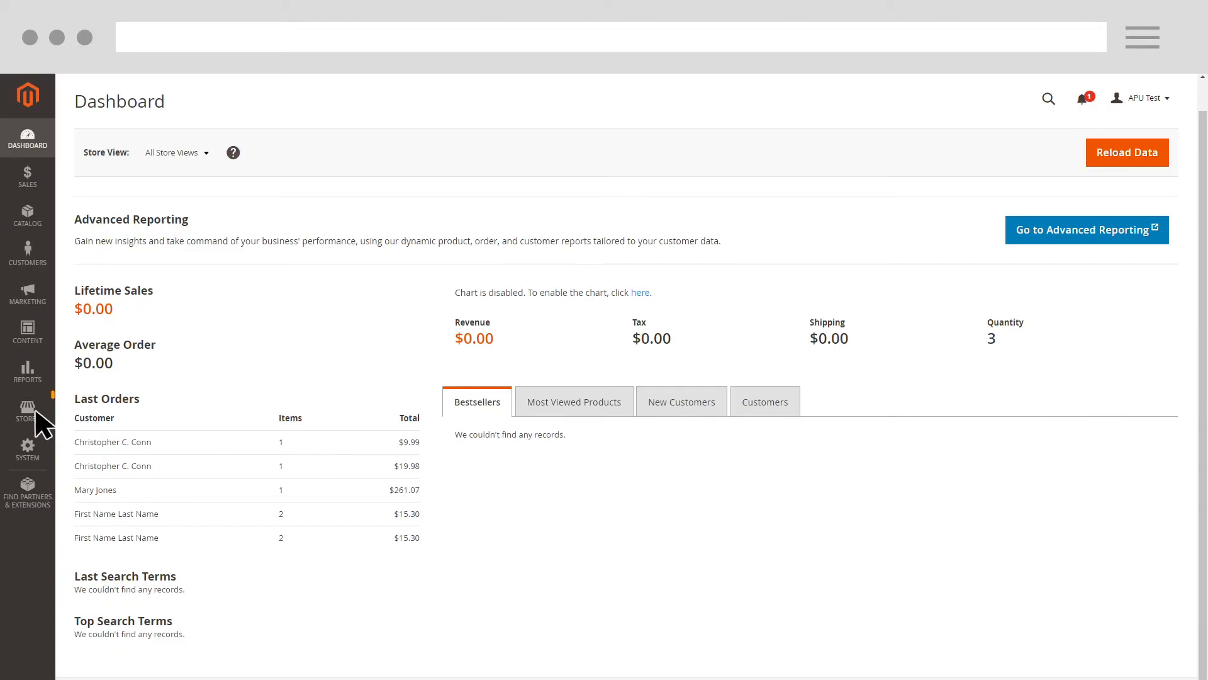
Step: Go to Stores > Configuration > Sales > Payment Methods and configure Amazon Pay
{"action": "left_click", "coordinate": [27, 408]}
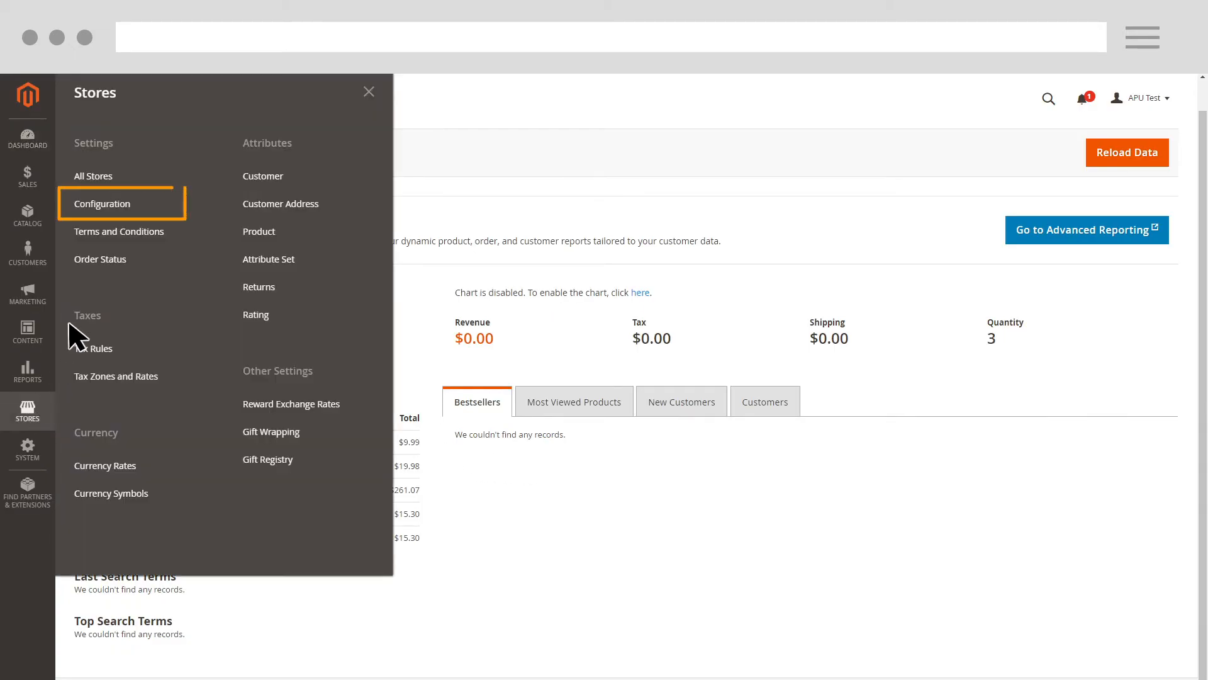
{"action": "left_click", "coordinate": [101, 203]}
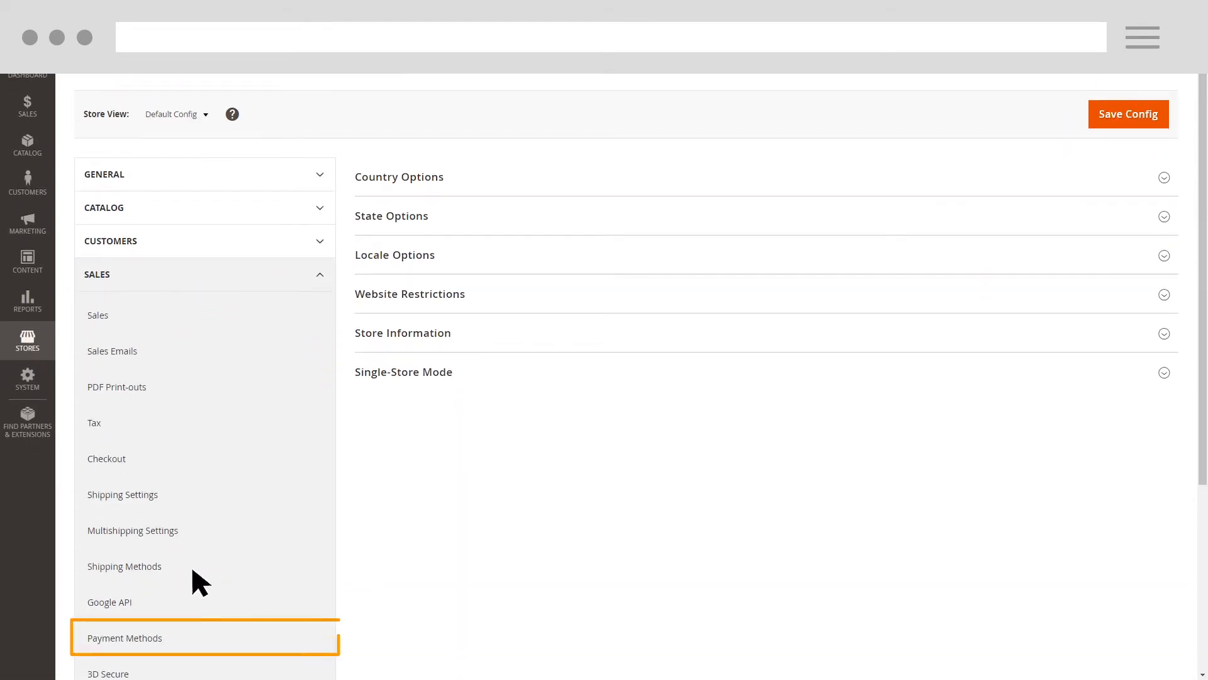
{"action": "left_click", "coordinate": [124, 638]}
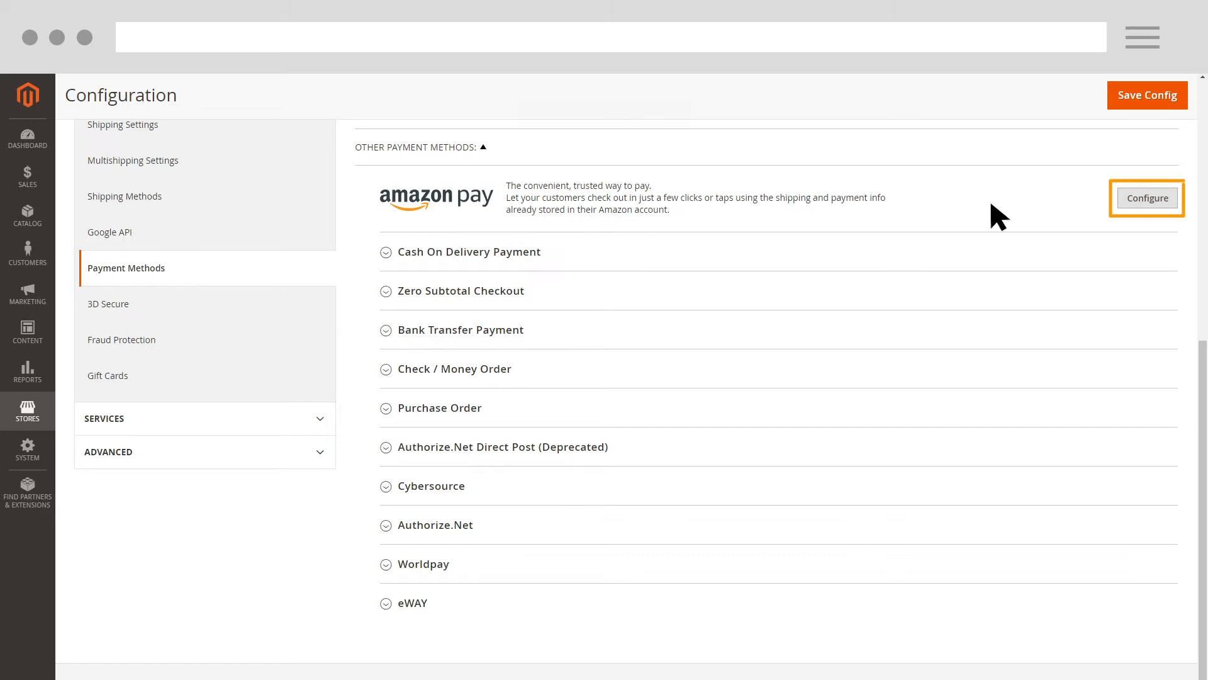
{"action": "left_click", "coordinate": [1147, 197]}
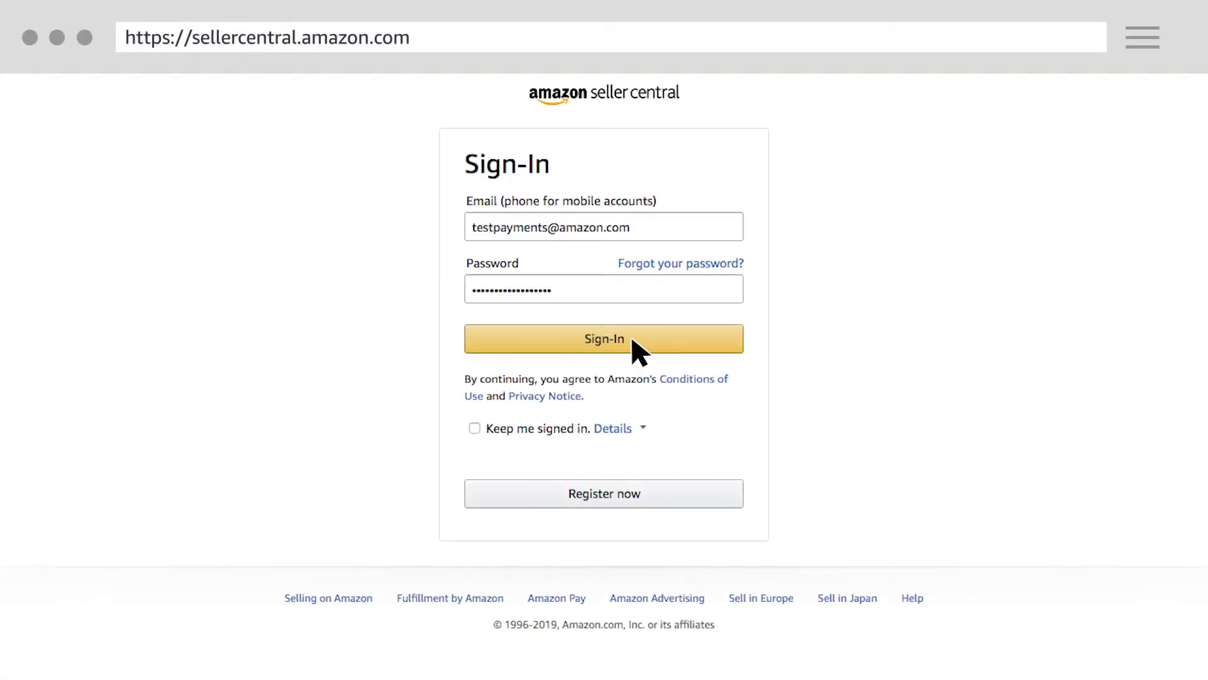
Step: Sign in to Seller Central and open Integration Central's API access section
{"action": "left_click", "coordinate": [603, 338]}
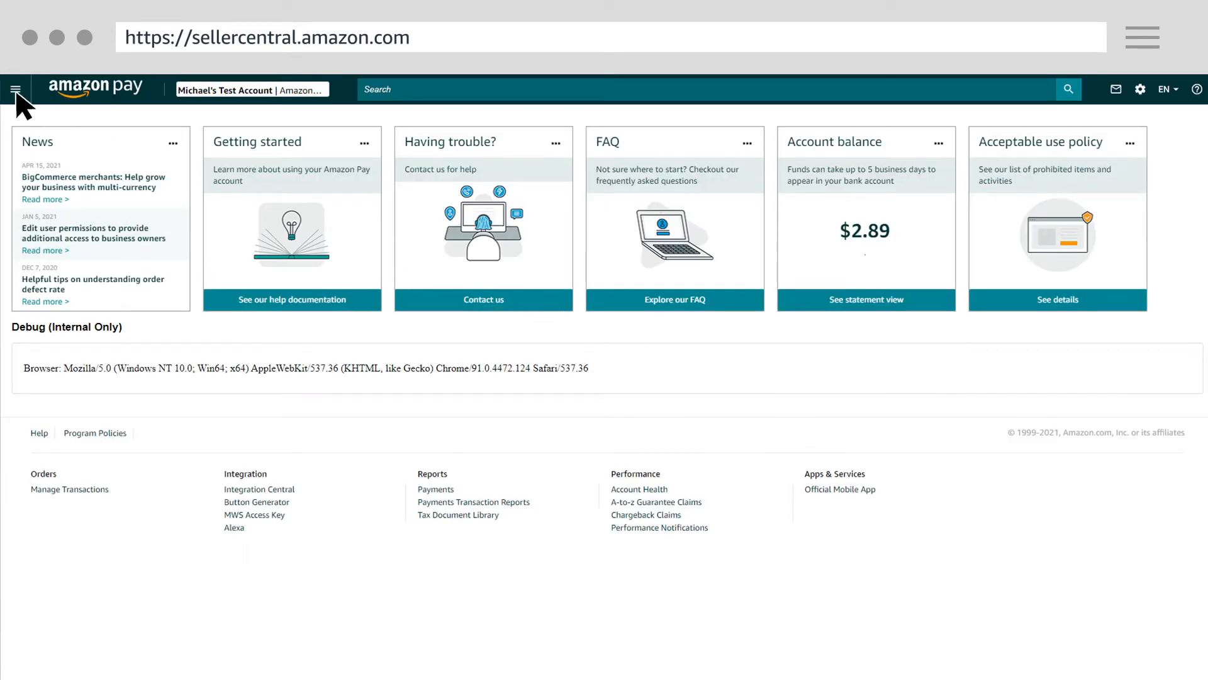
{"action": "left_click", "coordinate": [14, 88]}
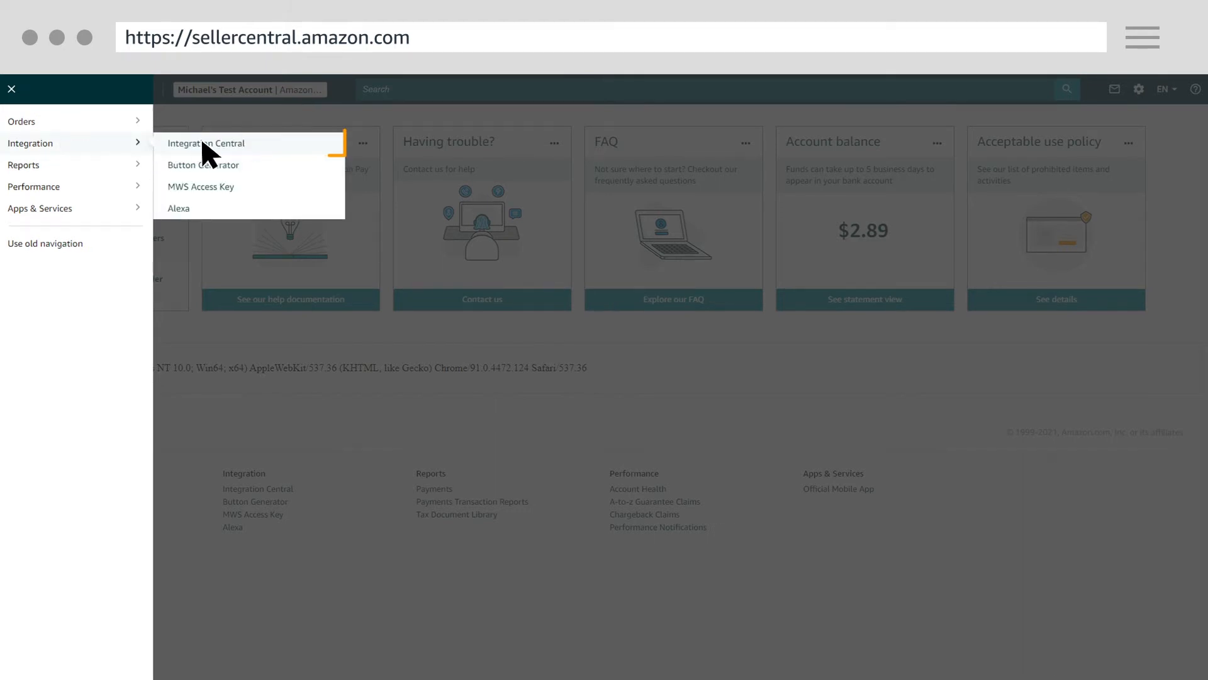
{"action": "left_click", "coordinate": [207, 143]}
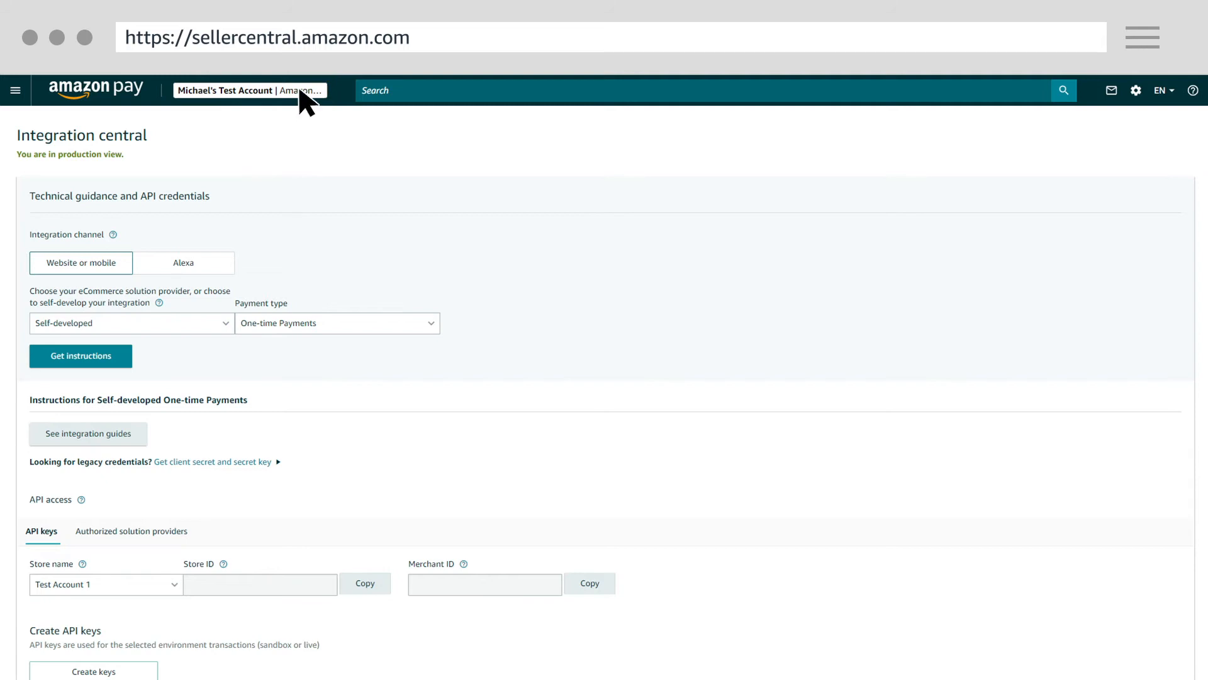
{"action": "left_click", "coordinate": [248, 90]}
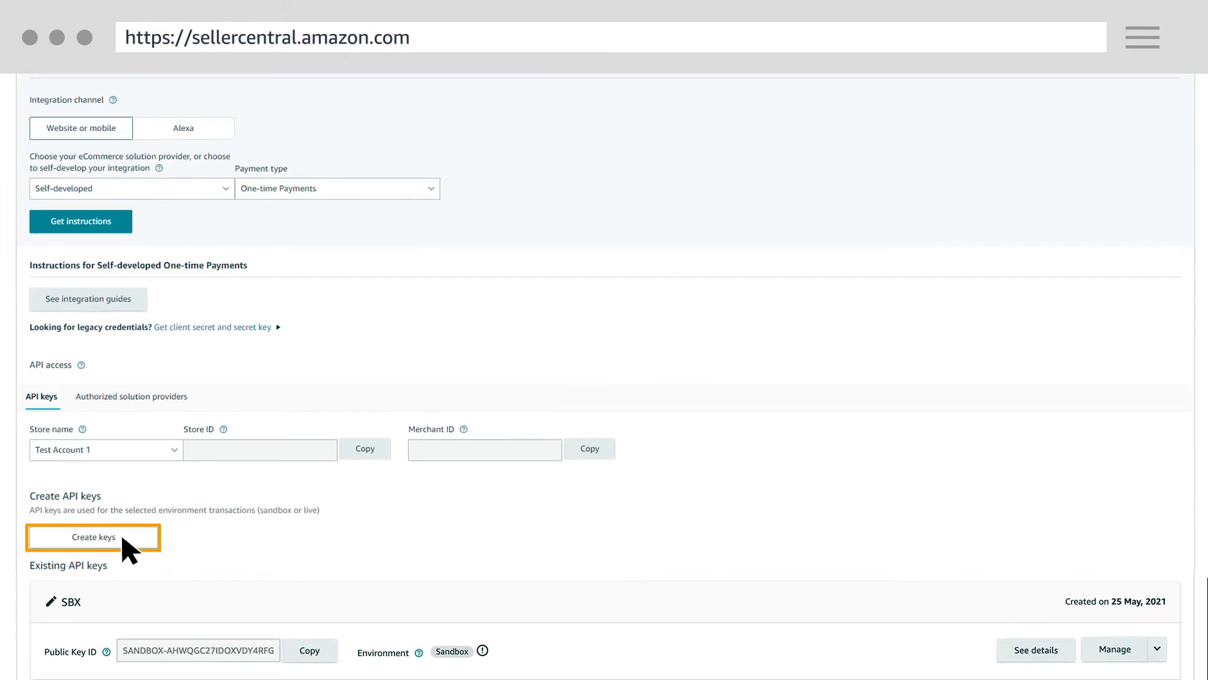
Step: Generate API credentials with the key name 'Magento_Store'
{"action": "left_click", "coordinate": [92, 537]}
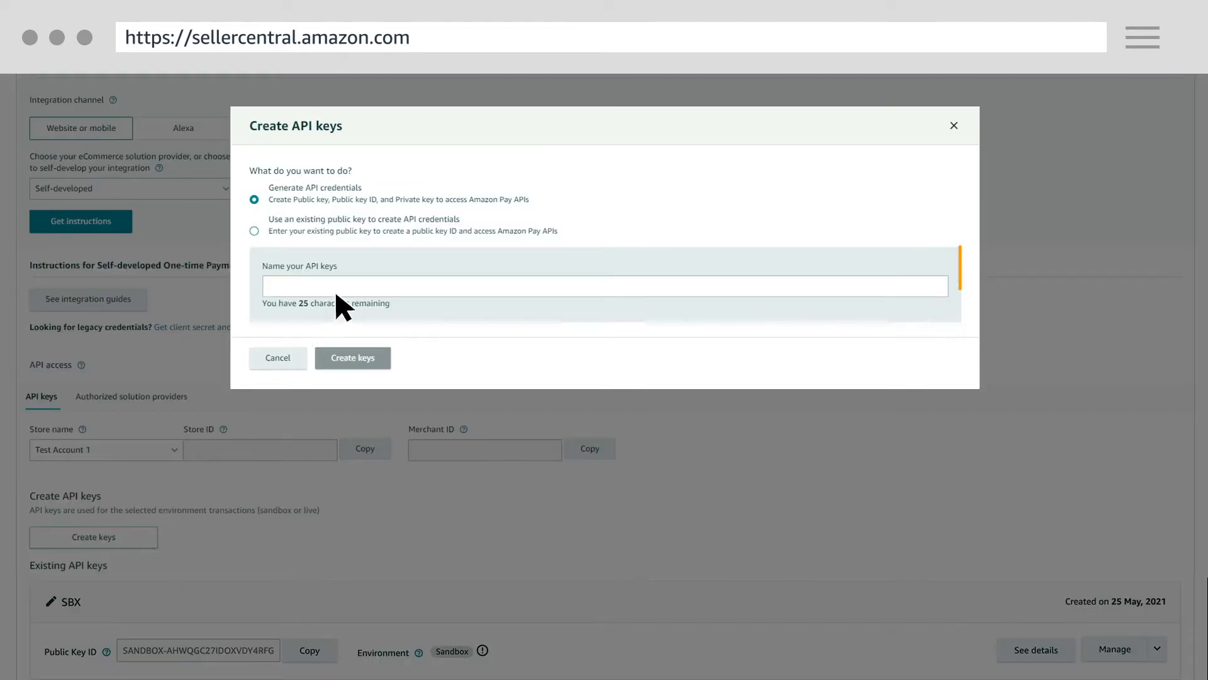
{"action": "type", "text": "Magento_Store"}
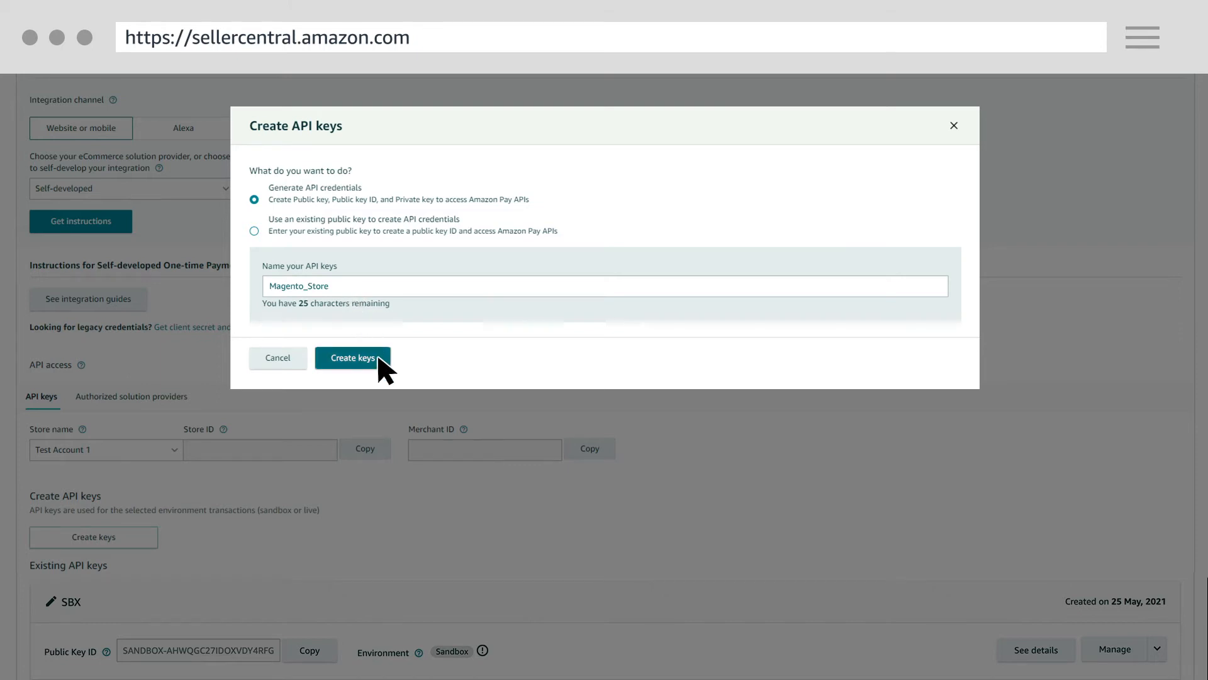
{"action": "left_click", "coordinate": [352, 358]}
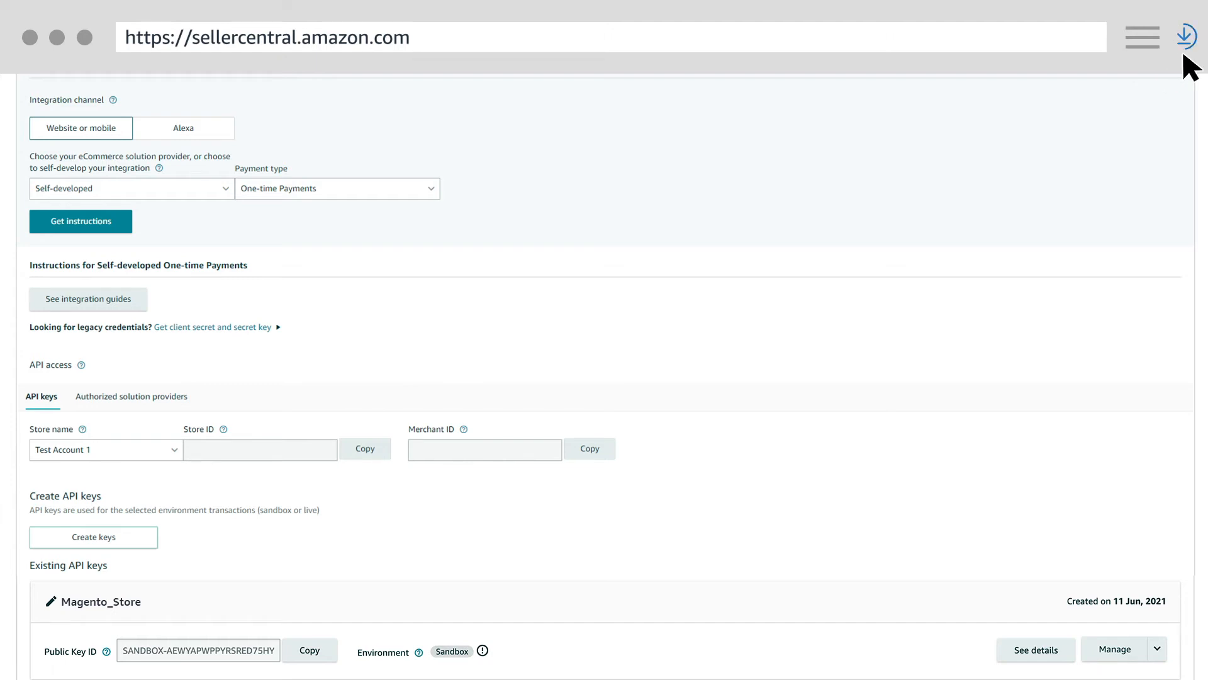
{"action": "scroll", "scroll_direction": "down", "scroll_amount": 3}
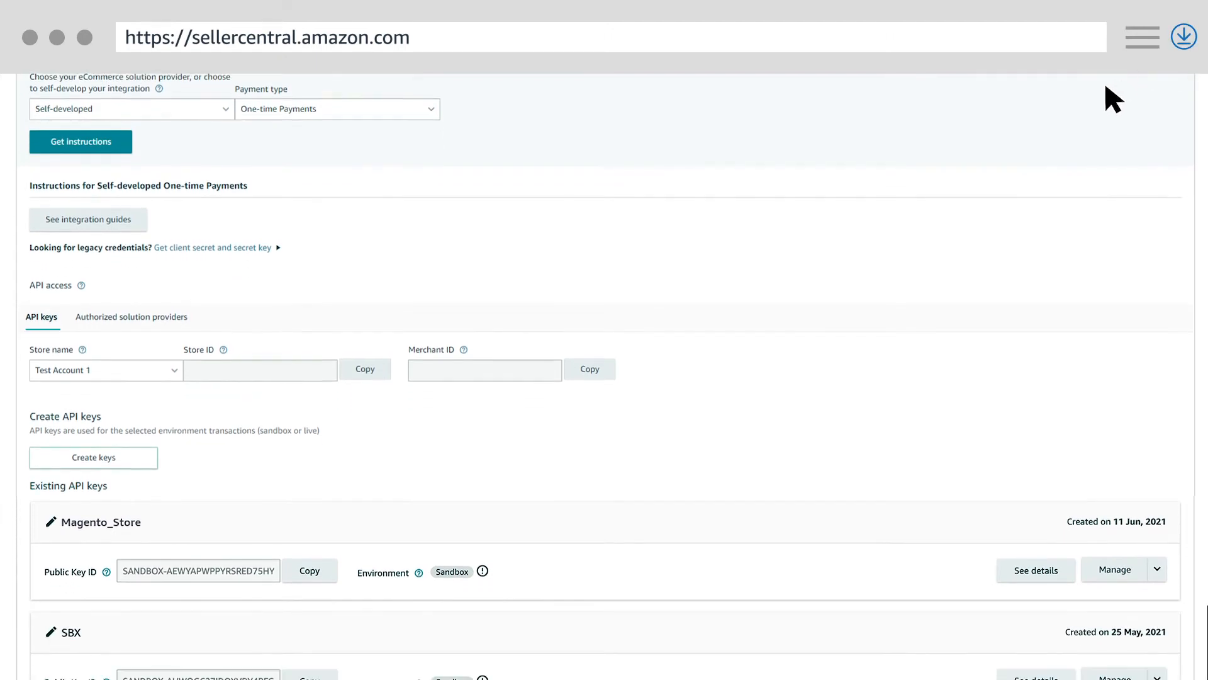
{"action": "scroll", "scroll_direction": "down", "scroll_amount": 3}
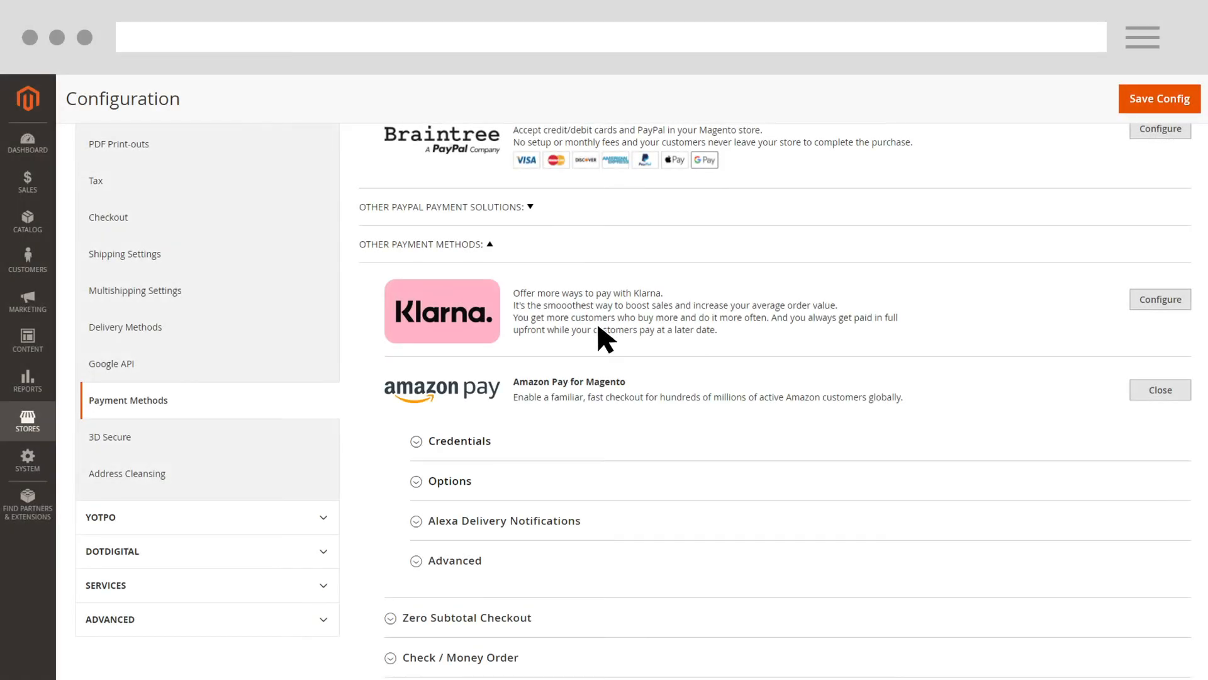
{"action": "mouse_move", "coordinate": [581, 351]}
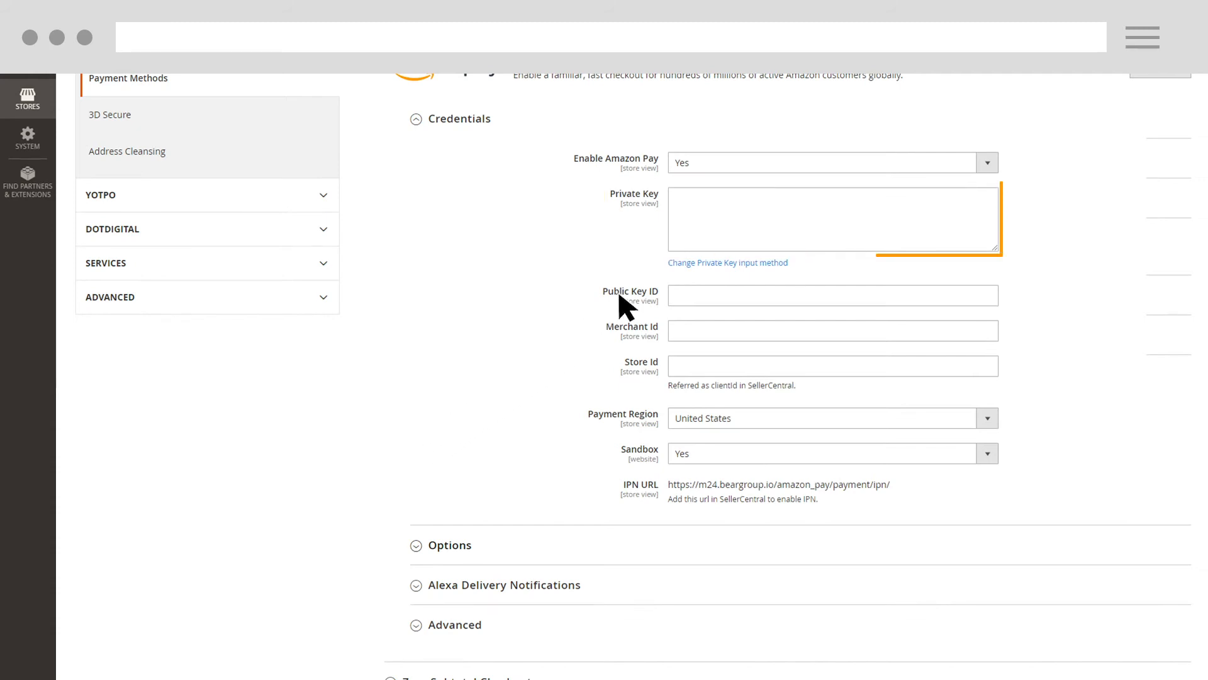
Step: Paste the private key and begin entering the public key ID in Credentials
{"action": "type", "text": "****"}
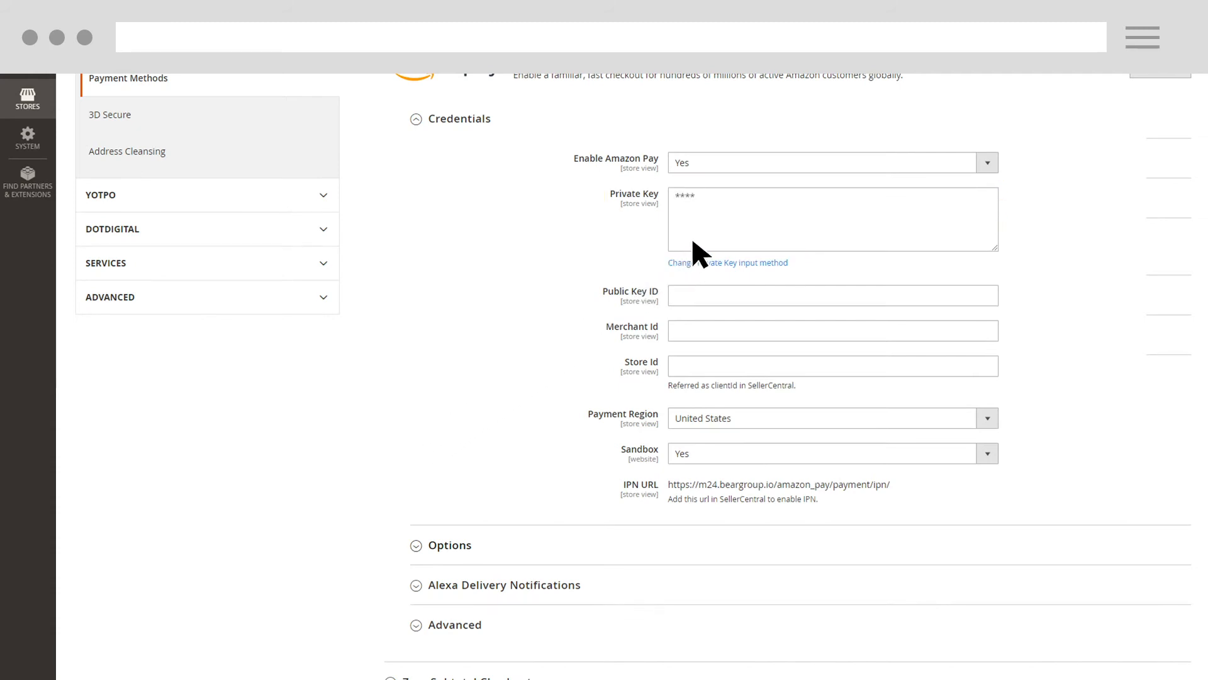
{"action": "left_click", "coordinate": [832, 295]}
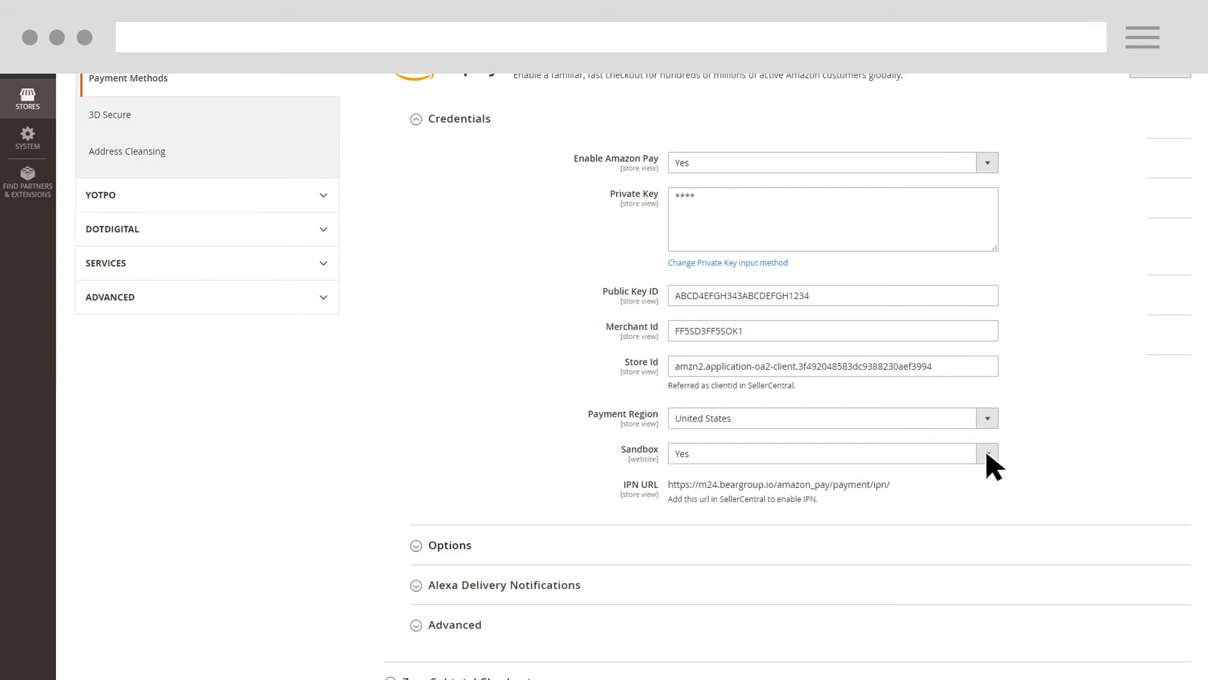
Step: Choose No in the Amazon Pay Sandbox dropdown
{"action": "left_click", "coordinate": [987, 453]}
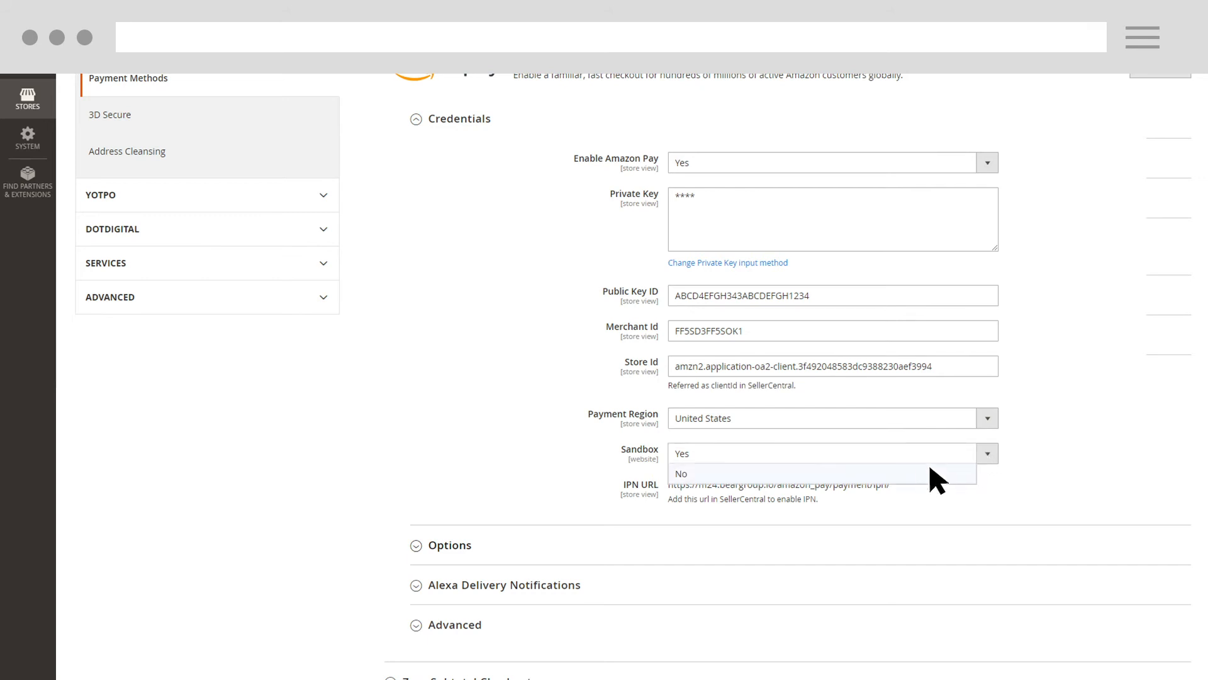
{"action": "left_click", "coordinate": [681, 473]}
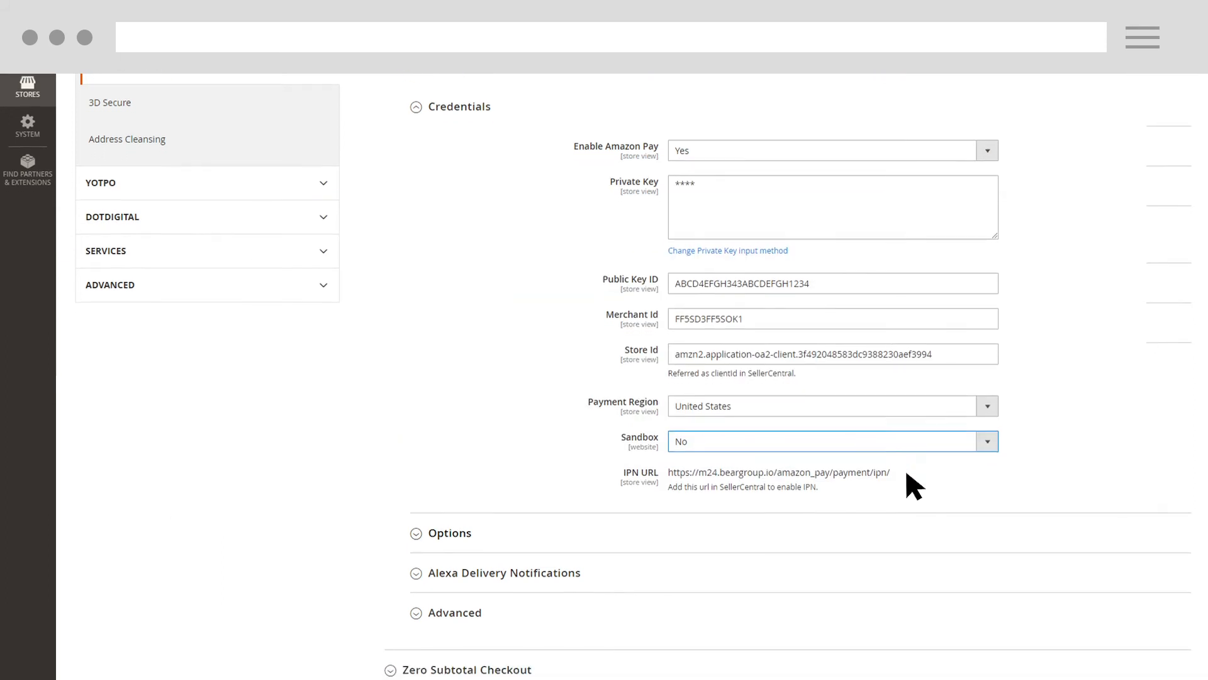
Step: Expand the Amazon Pay Options section to review multi-currency, sign-in and authorization settings
{"action": "scroll", "scroll_direction": "down", "scroll_amount": 3}
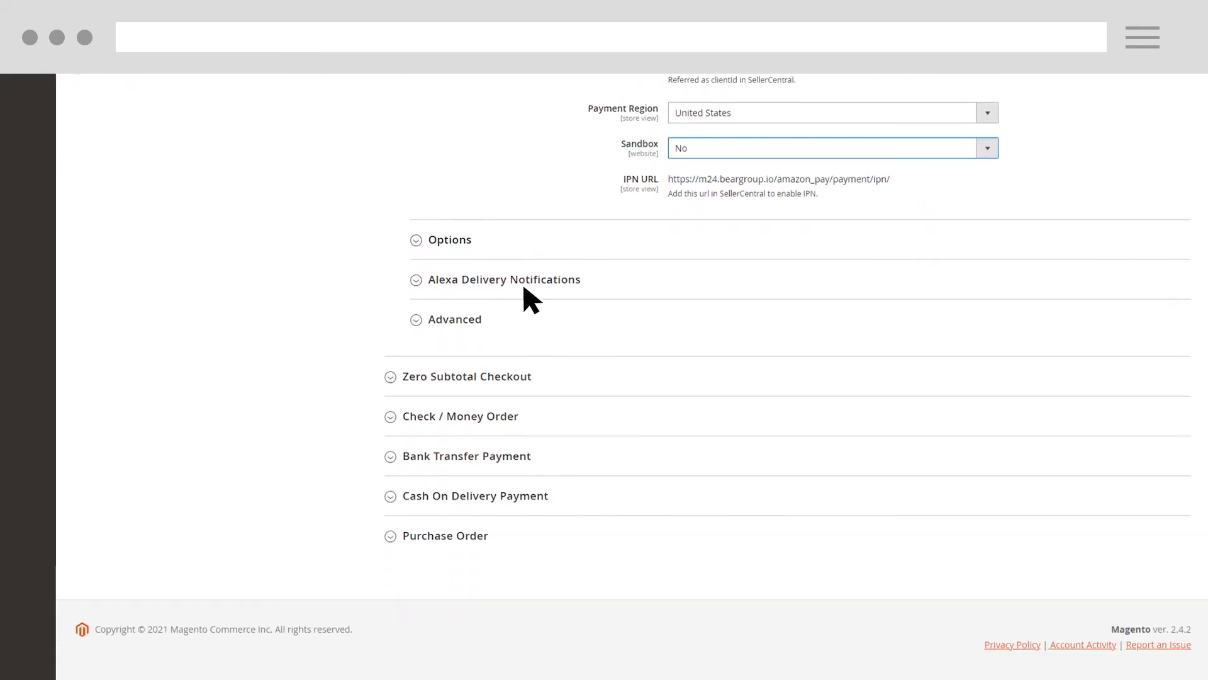
{"action": "left_click", "coordinate": [450, 240]}
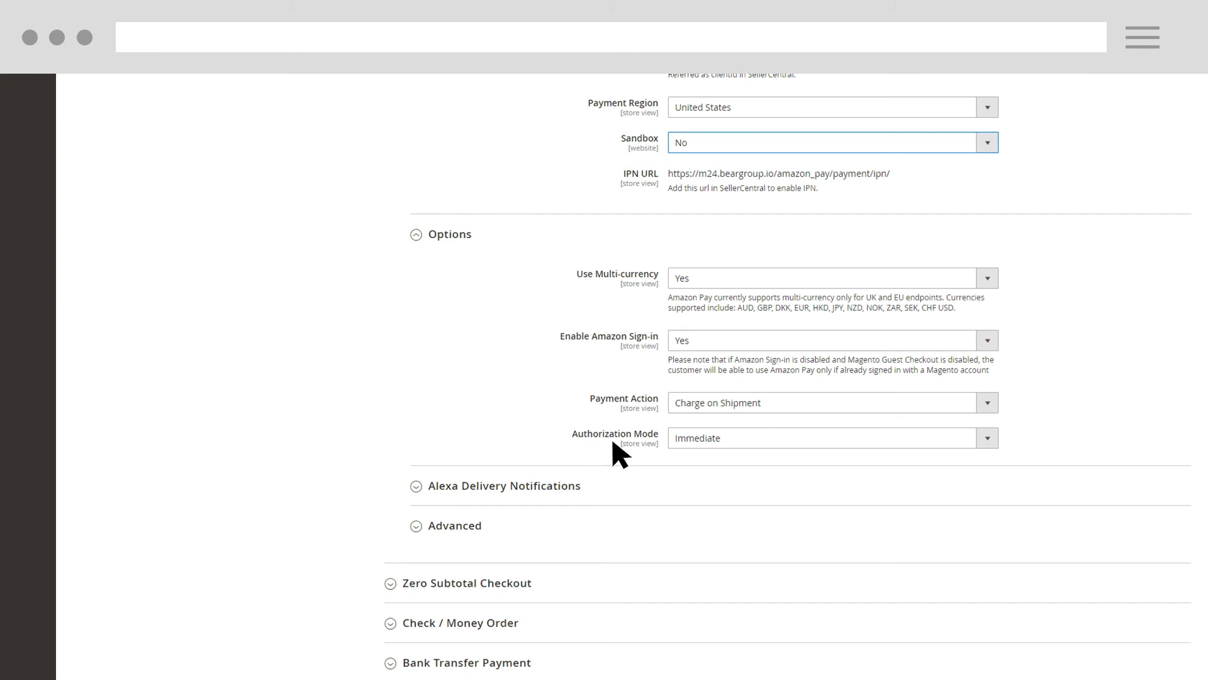
{"action": "mouse_move", "coordinate": [592, 498]}
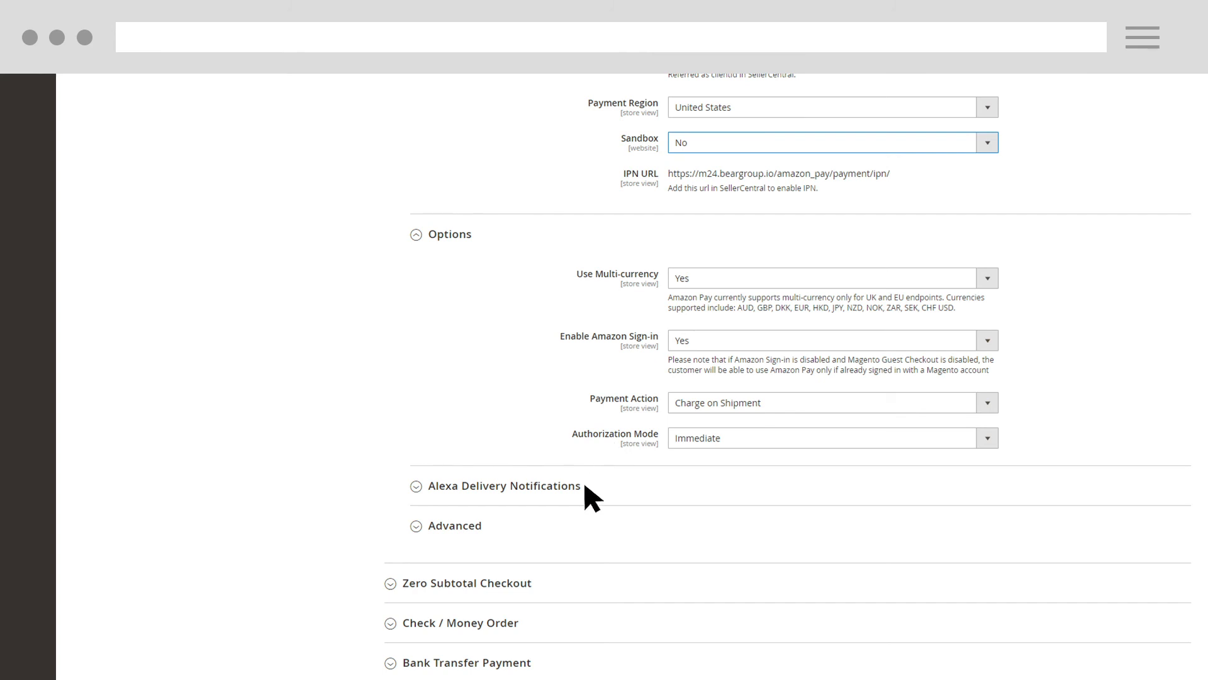
{"action": "mouse_move", "coordinate": [588, 502]}
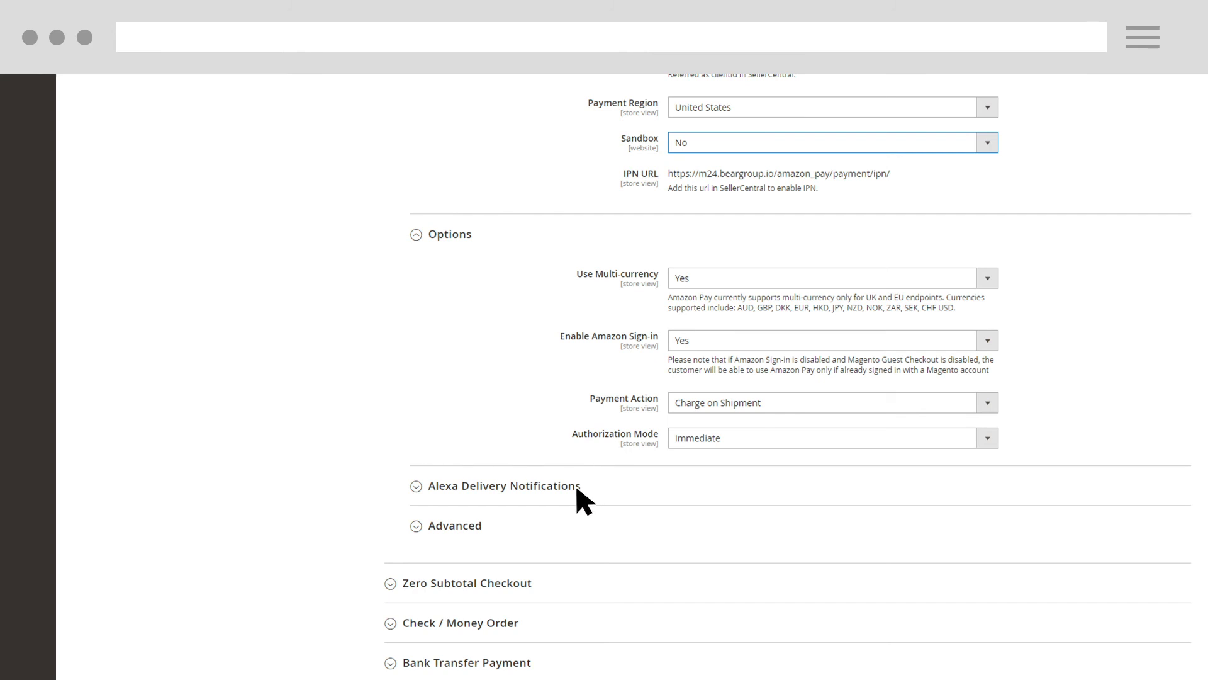
{"action": "mouse_move", "coordinate": [497, 533]}
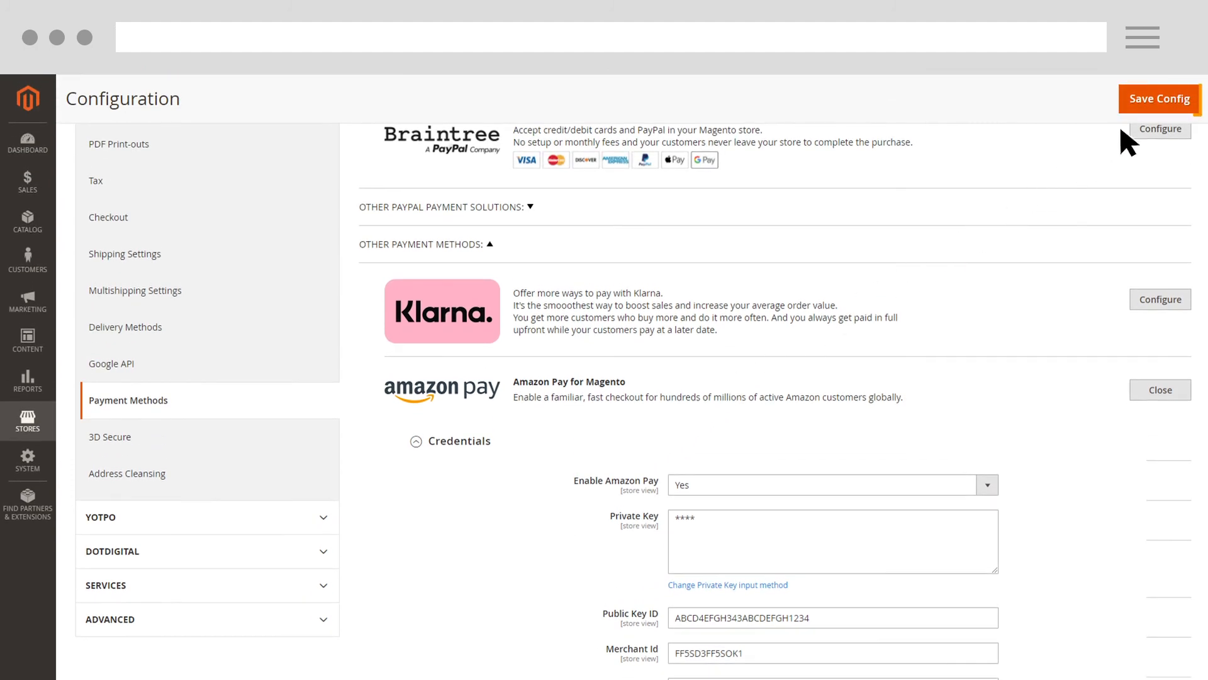
Step: Save the Payment Methods configuration with Save Config
{"action": "left_click", "coordinate": [450, 440]}
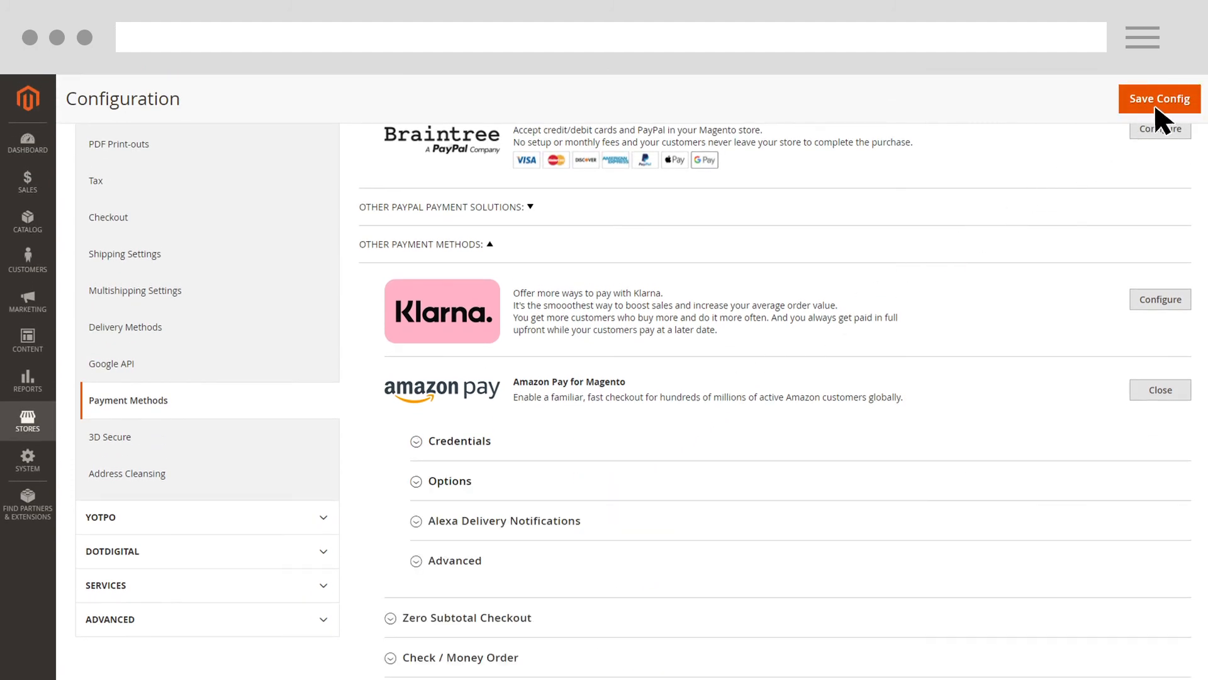